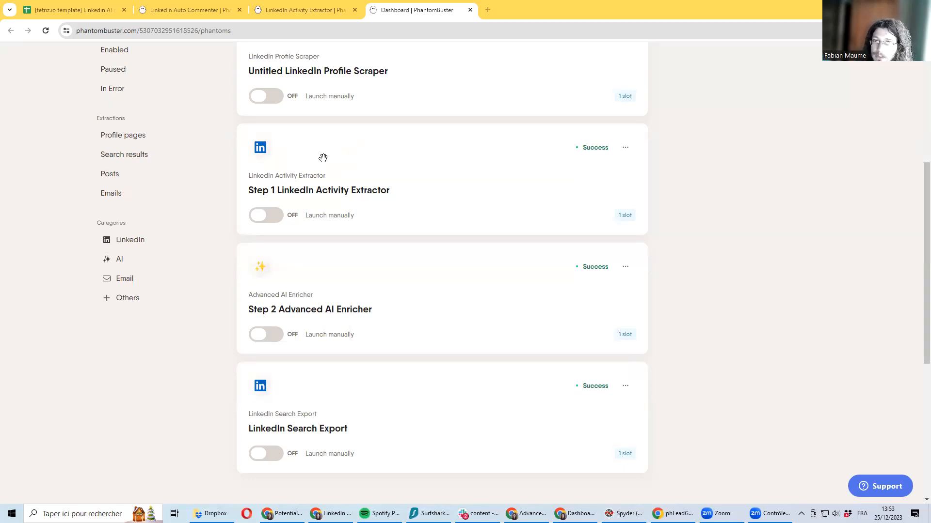
mouse_move(346, 179)
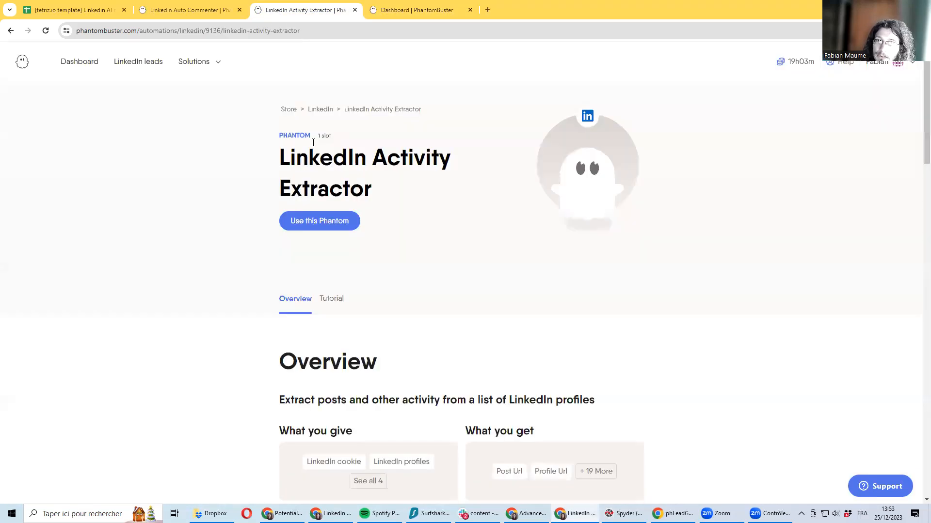
- Browse the store's LinkedIn phantoms and search 'acti' to find the Activity Extractor
left_click(194, 61)
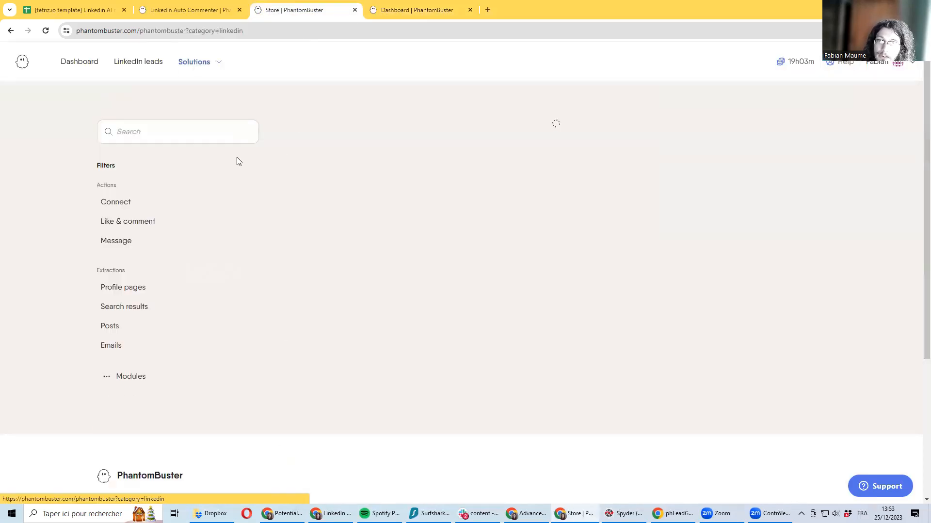
type("acti")
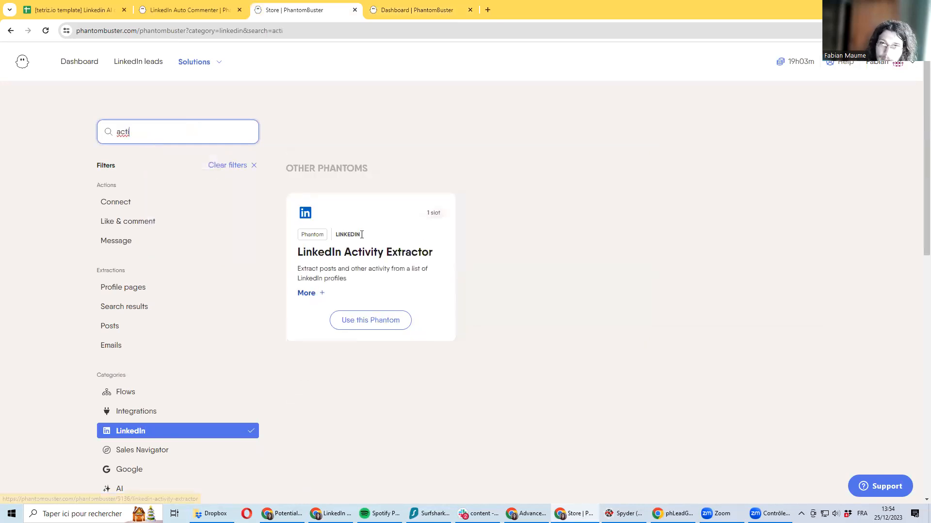
left_click(624, 148)
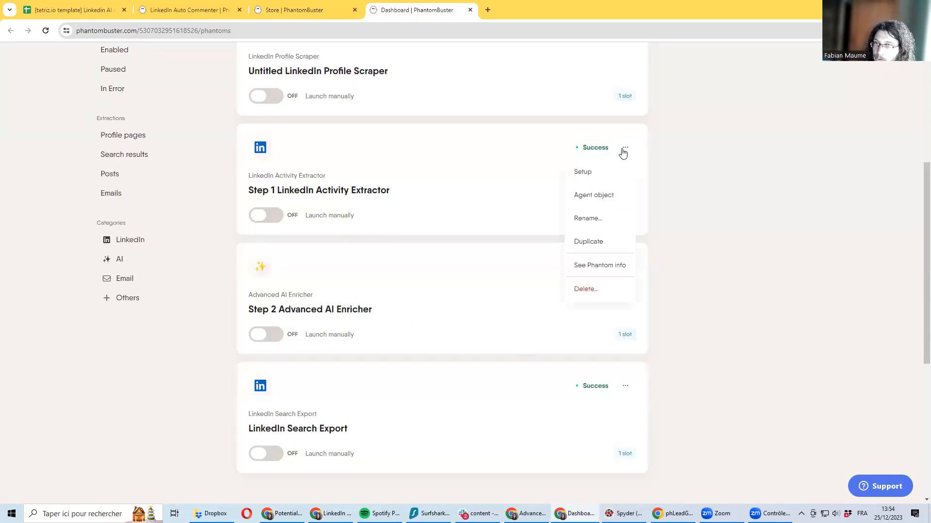
left_click(582, 172)
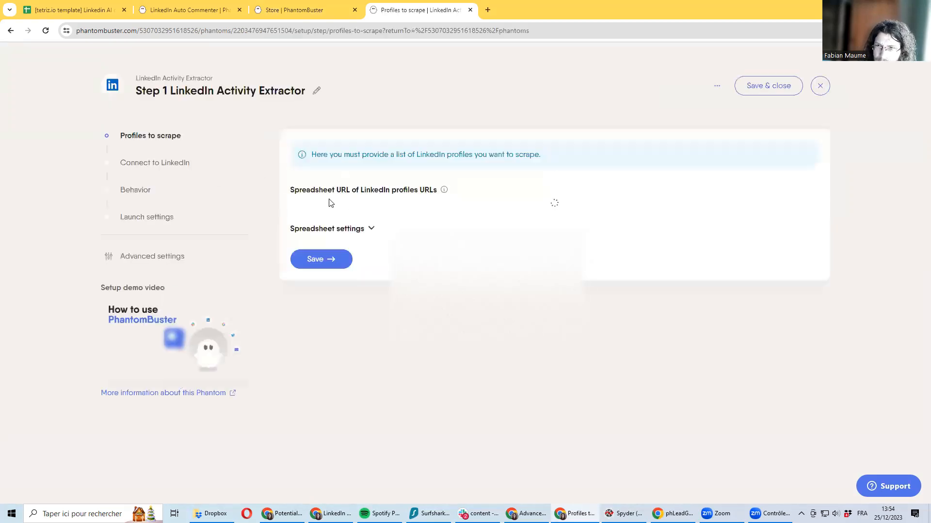
left_click(411, 213)
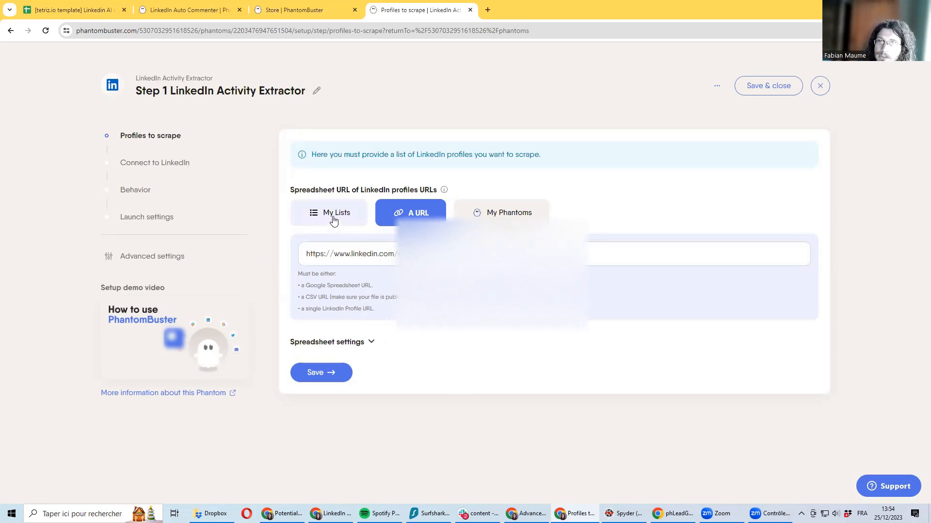
left_click(330, 212)
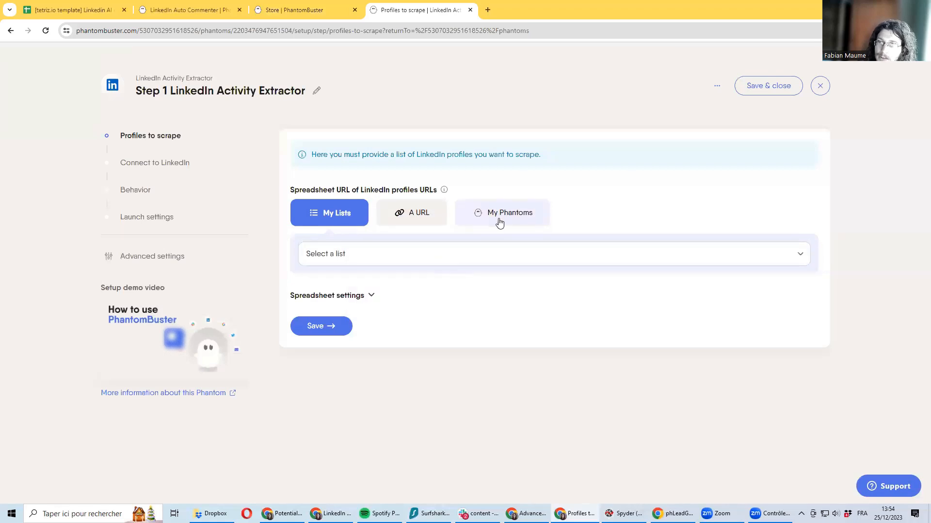
left_click(501, 212)
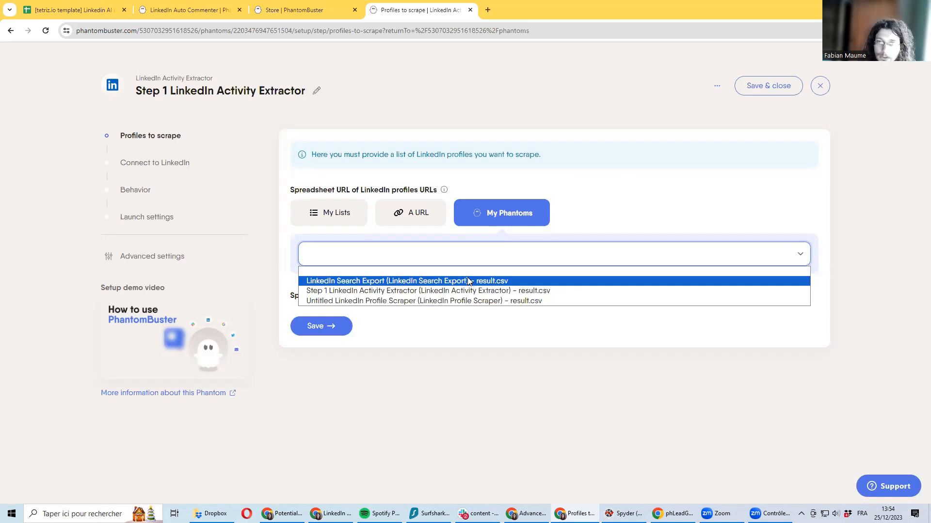
left_click(155, 162)
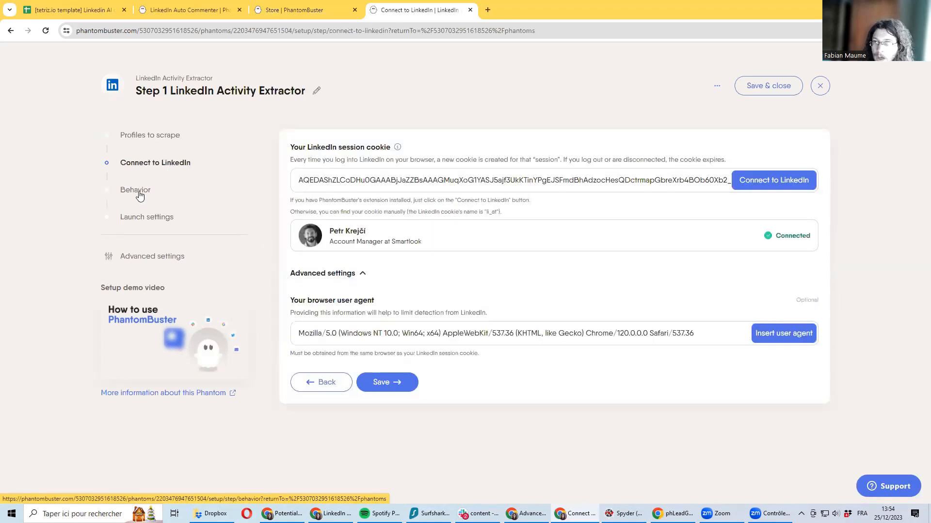
- Set the extractor to pull 3 posts per profile and save its behavior settings
left_click(135, 190)
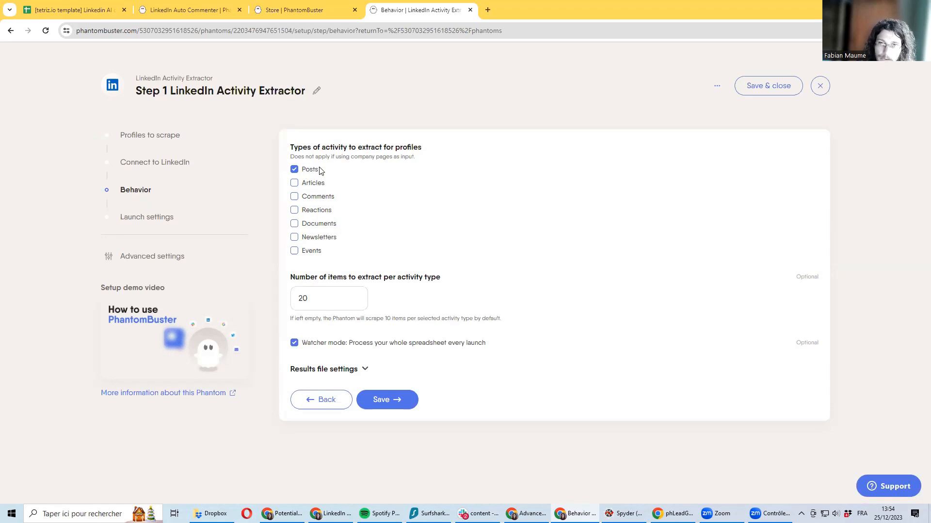
mouse_move(330, 219)
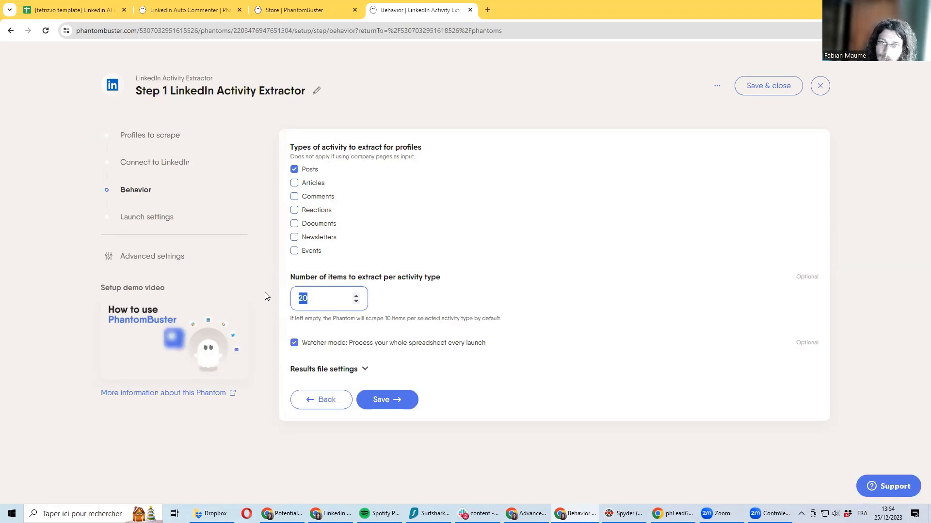
type("3")
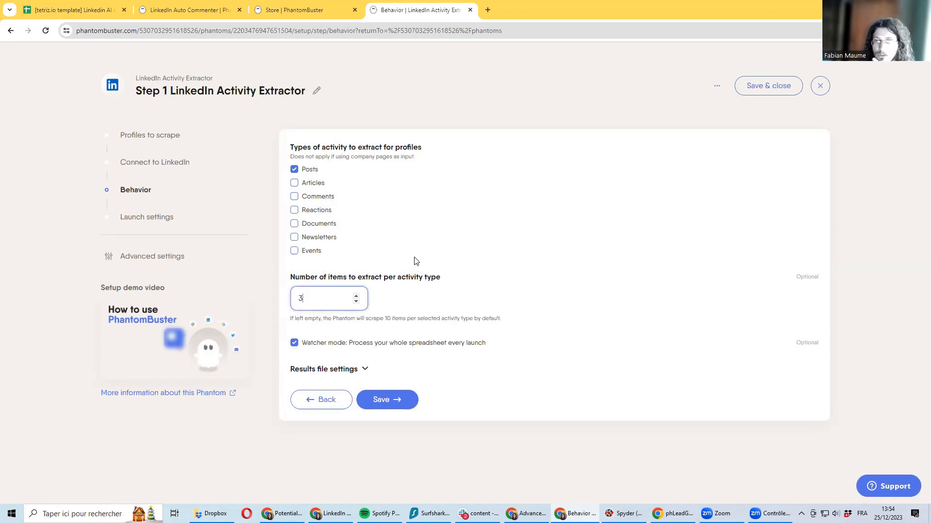
mouse_move(494, 251)
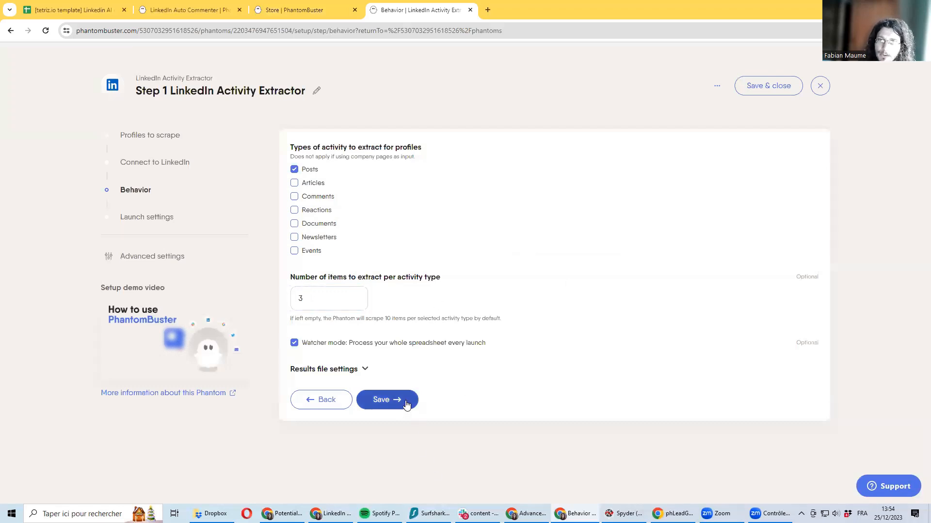
left_click(387, 399)
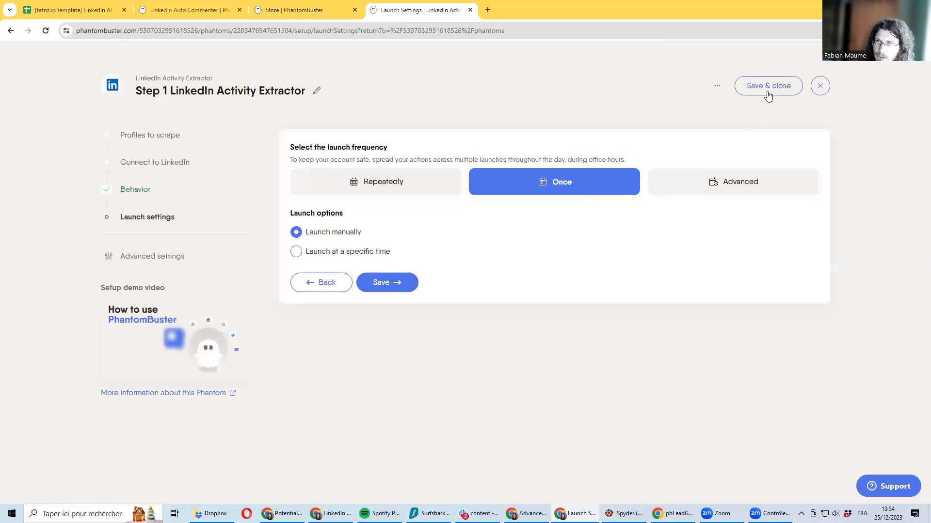
- Close Step 1 setup and keep gpt-3.5-turbo (PhantomBuster) as Step 2 Enricher's GPT model
left_click(768, 85)
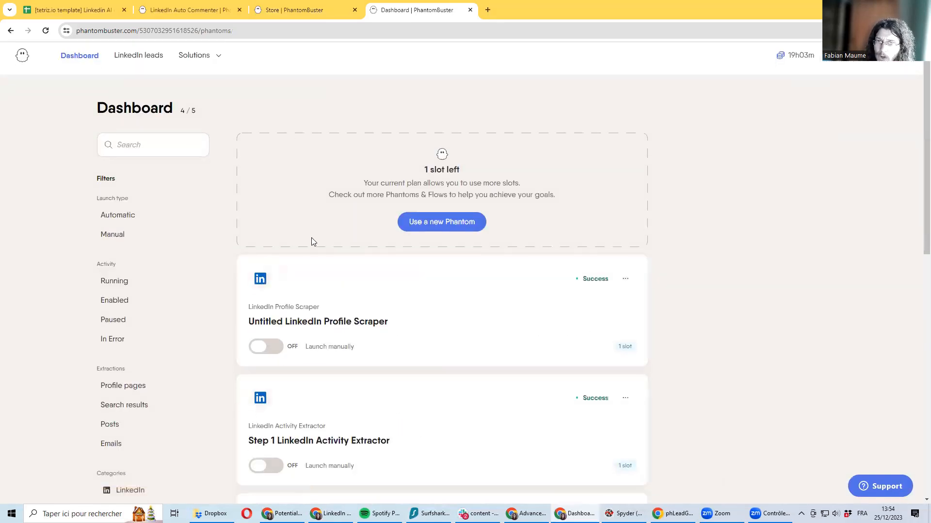
scroll("down", 3)
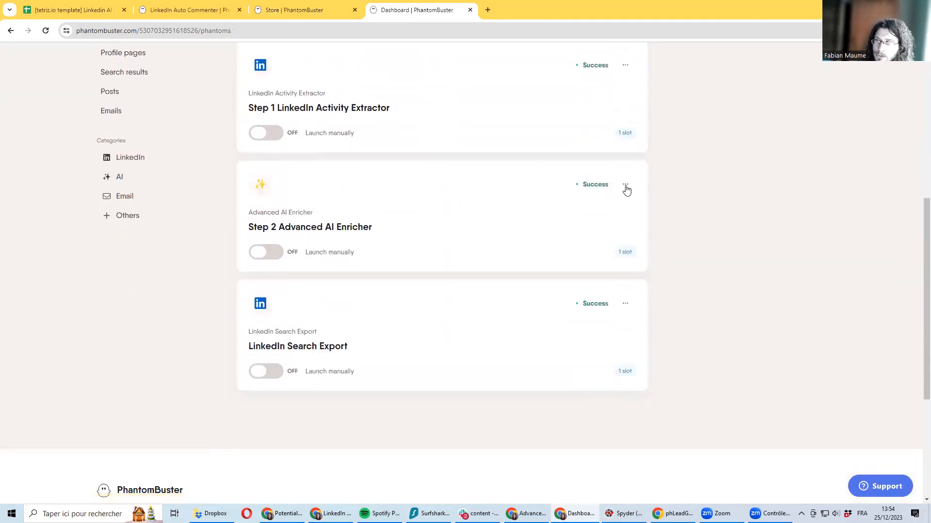
left_click(625, 185)
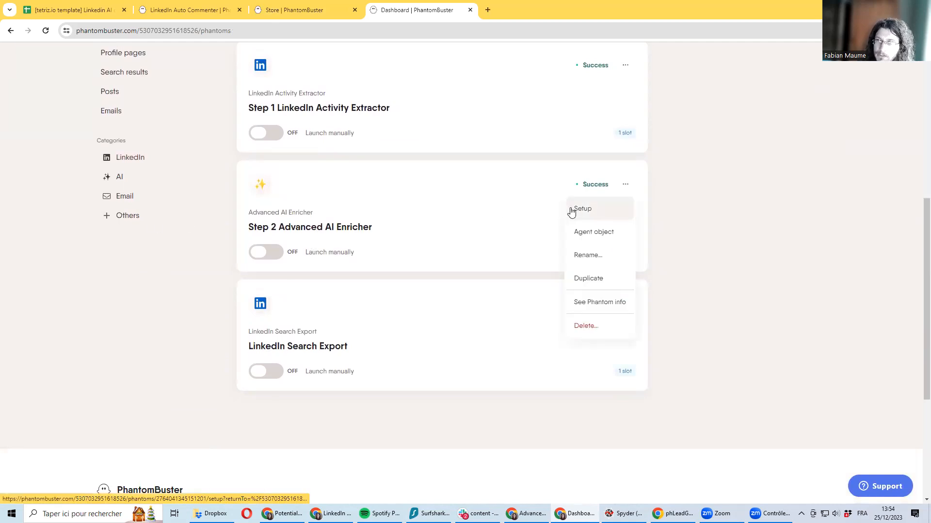
left_click(582, 208)
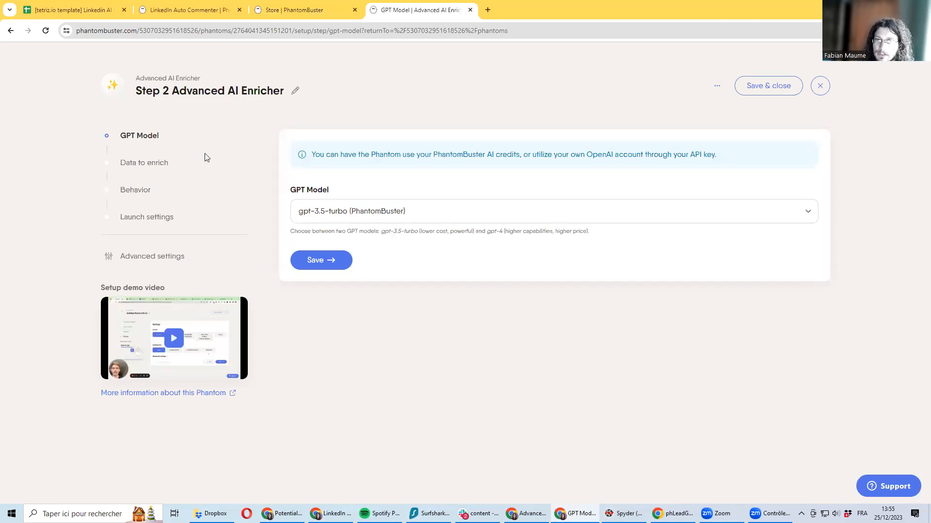
left_click(552, 211)
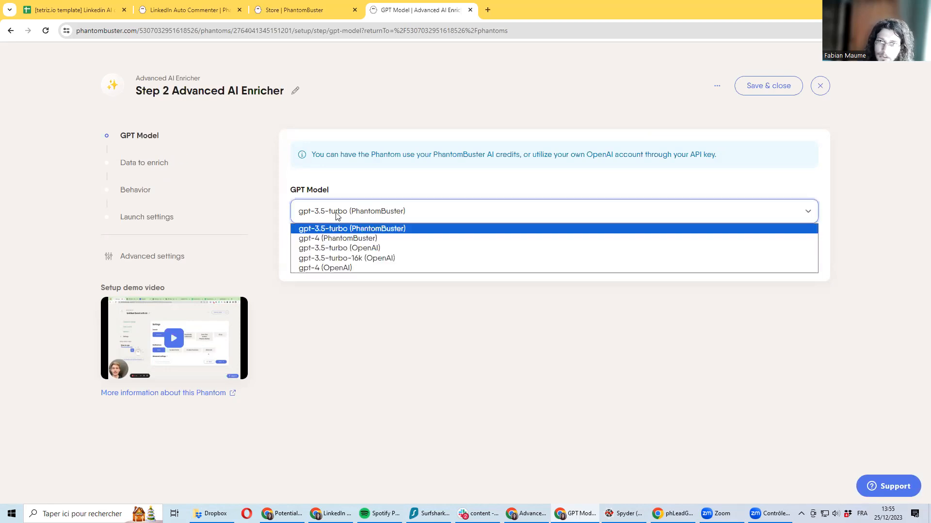
left_click(351, 228)
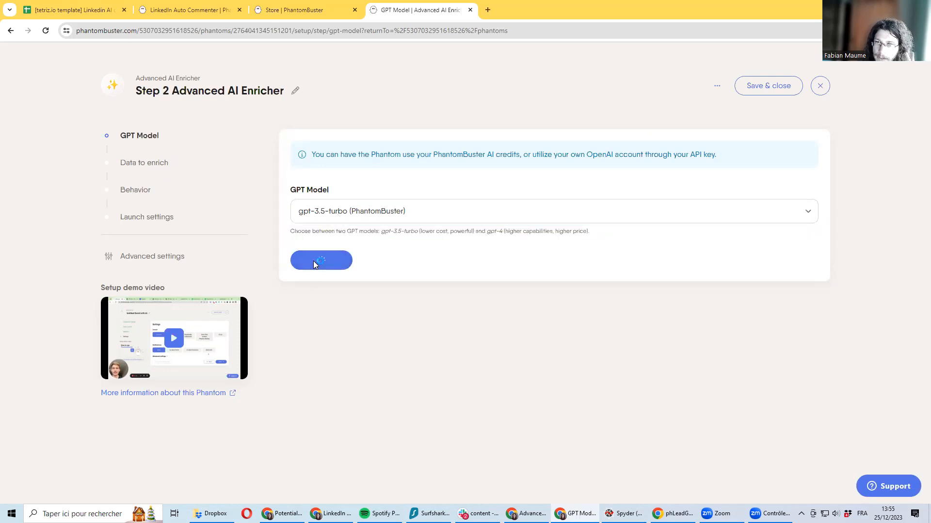
- Save the model and set Enrichment Mode to Individual rows (Row by row)
left_click(321, 260)
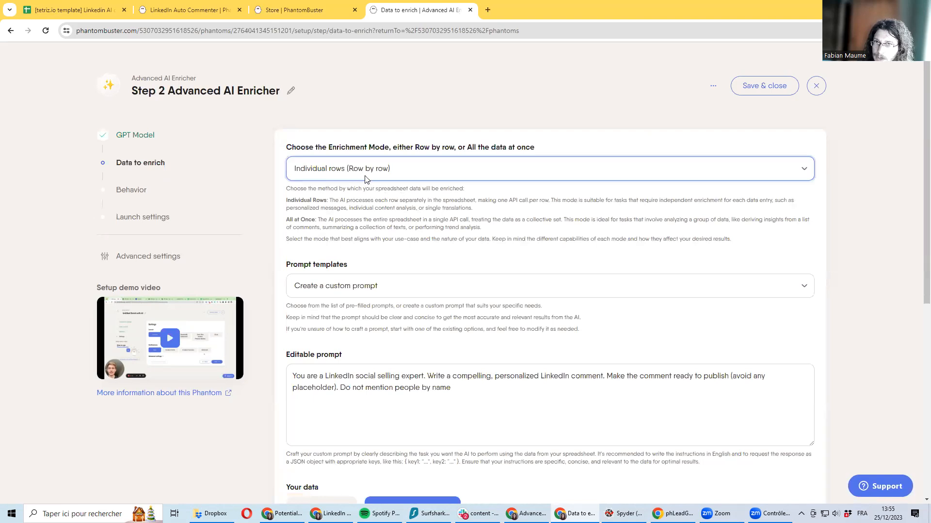
left_click(548, 169)
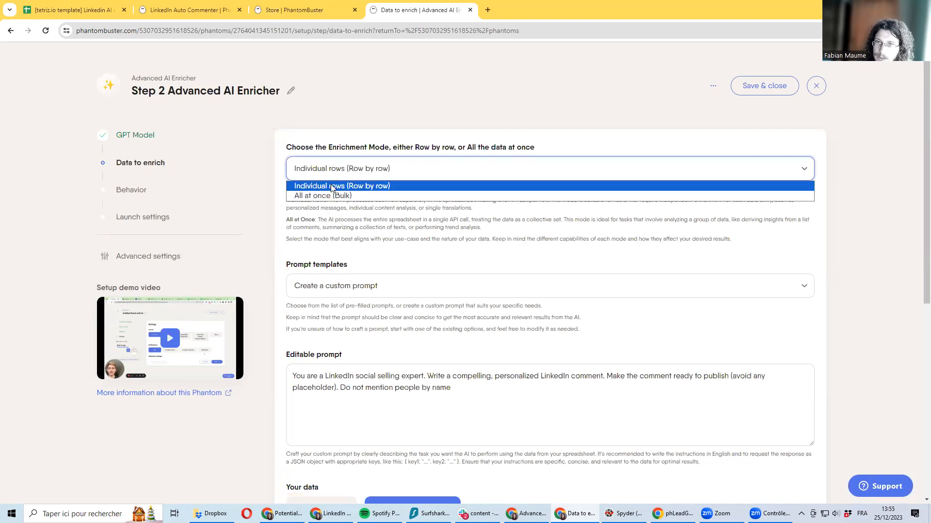
mouse_move(385, 187)
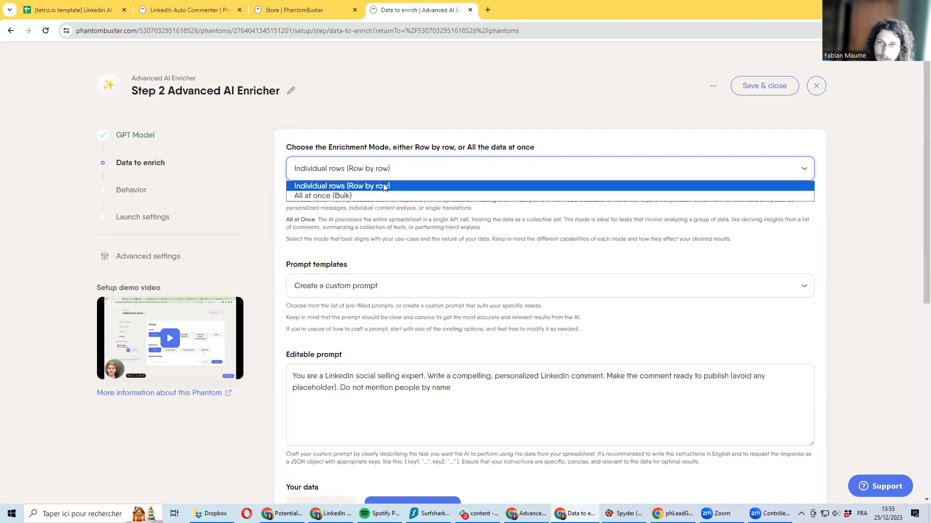
left_click(340, 186)
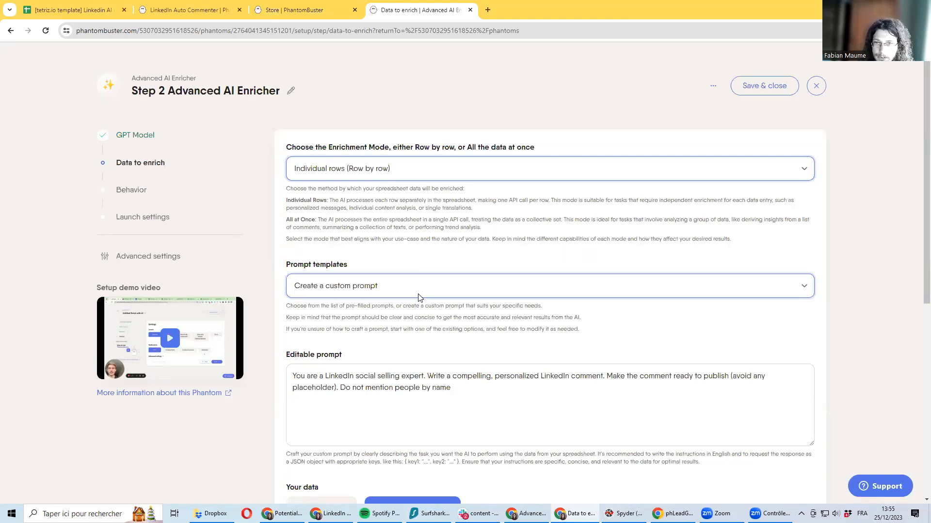
- Confirm the My Phantoms source with the postContent column, and save the data settings
scroll("down", 3)
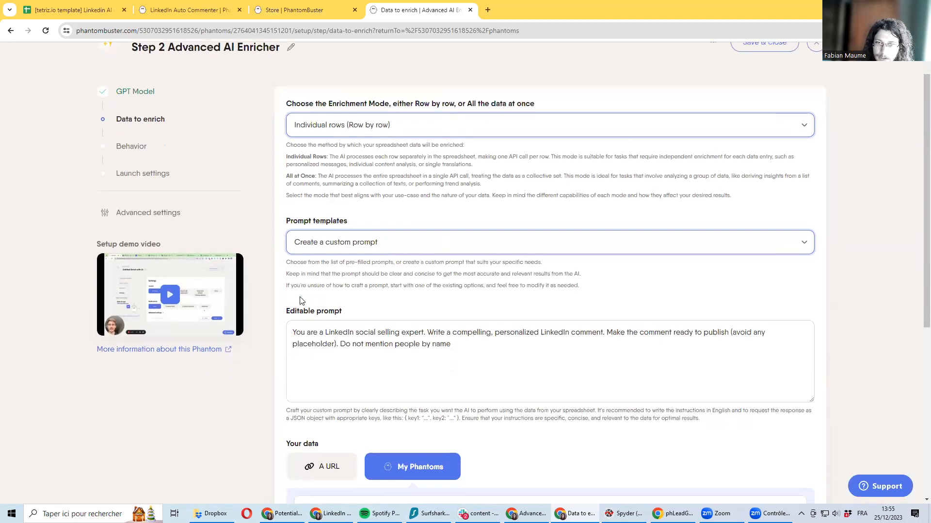
scroll("down", 3)
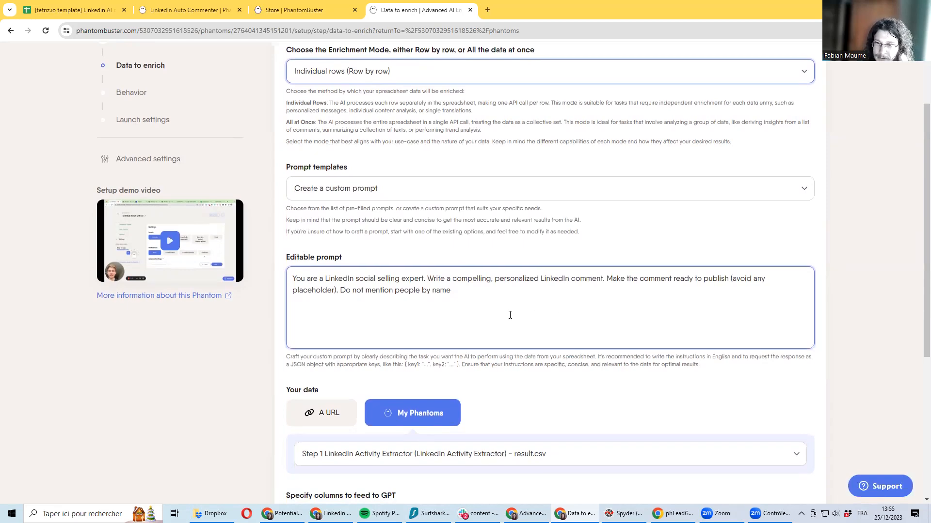
scroll("down", 3)
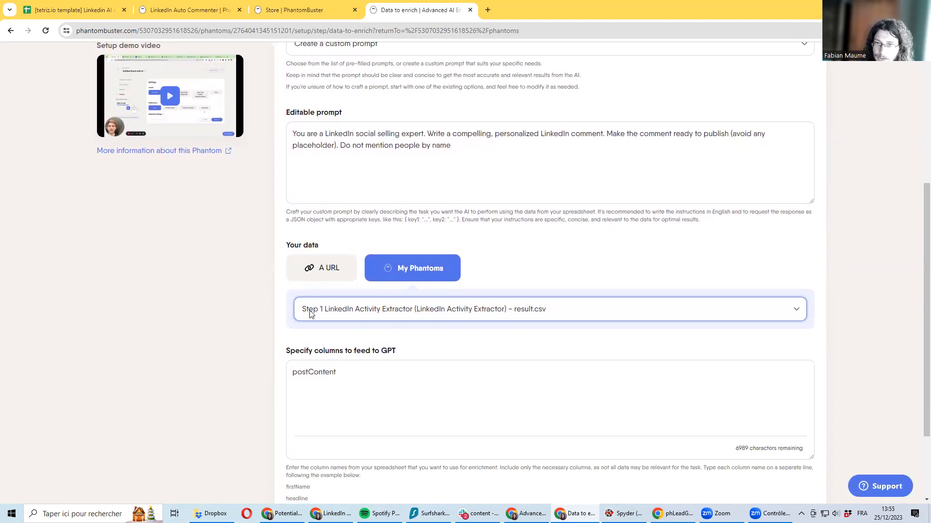
mouse_move(309, 316)
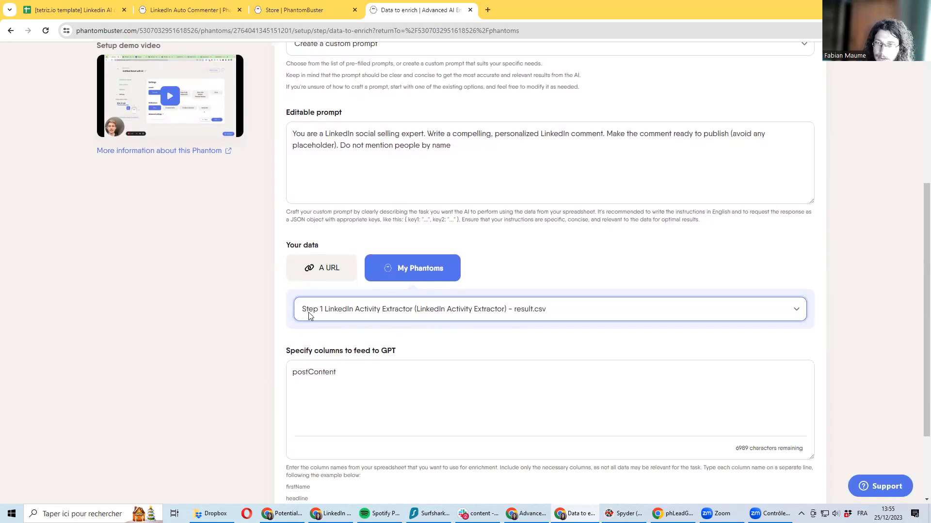
mouse_move(358, 316)
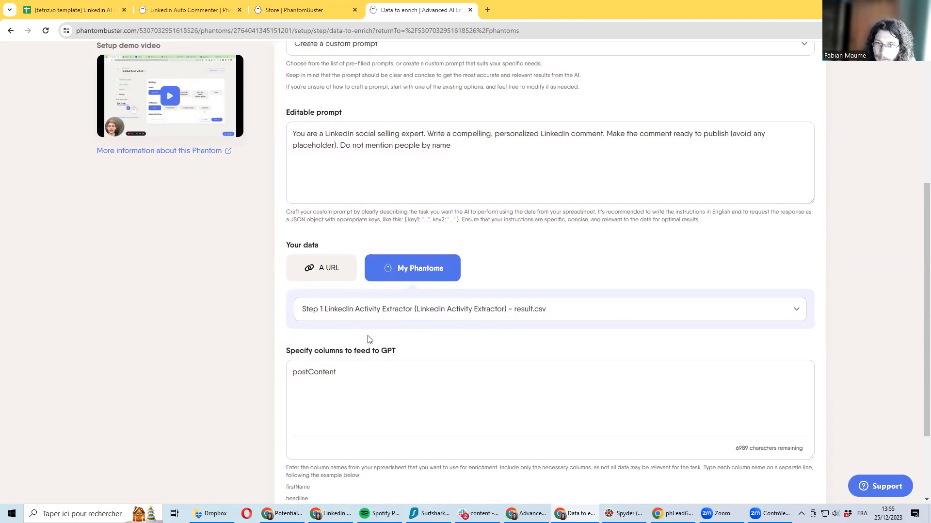
double_click(313, 373)
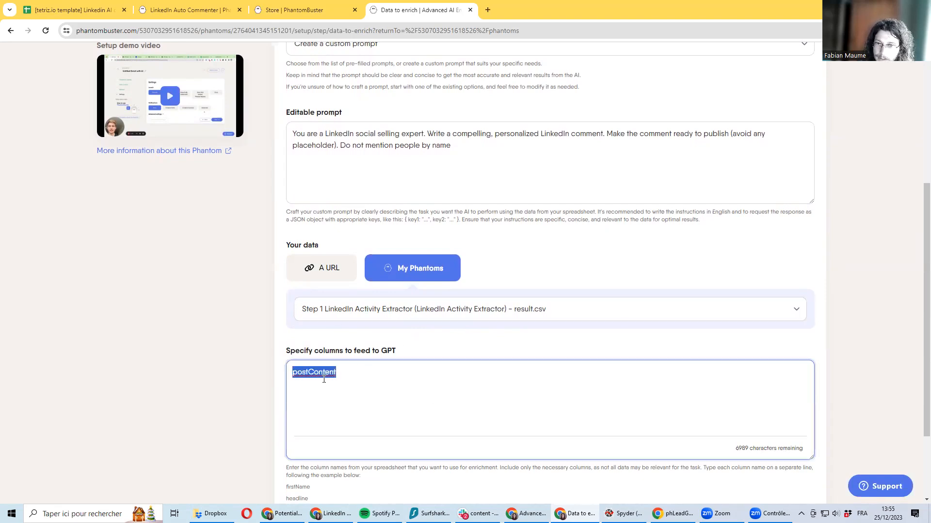
left_click(329, 372)
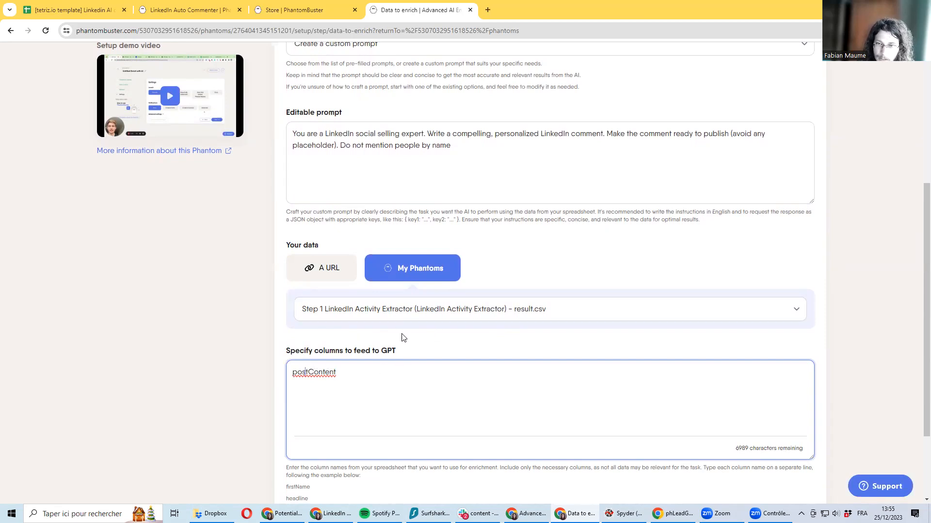
scroll("down", 3)
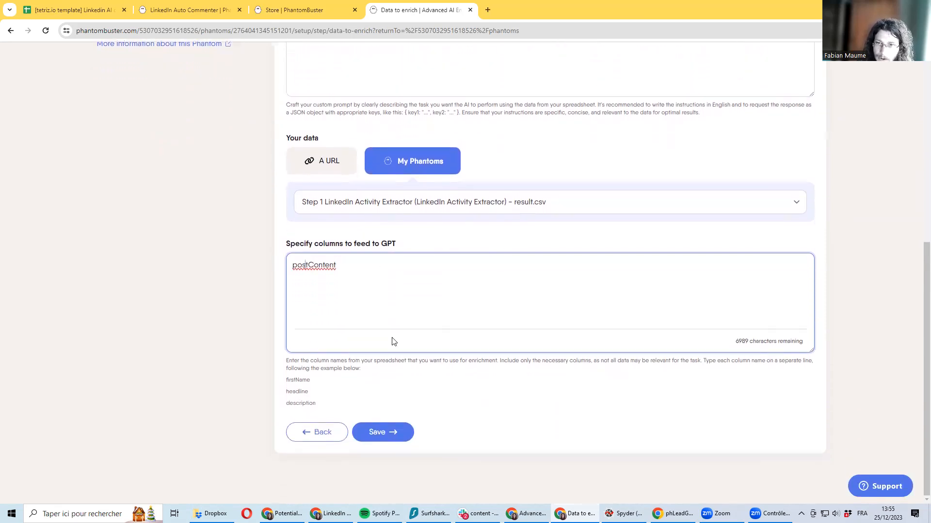
left_click(381, 431)
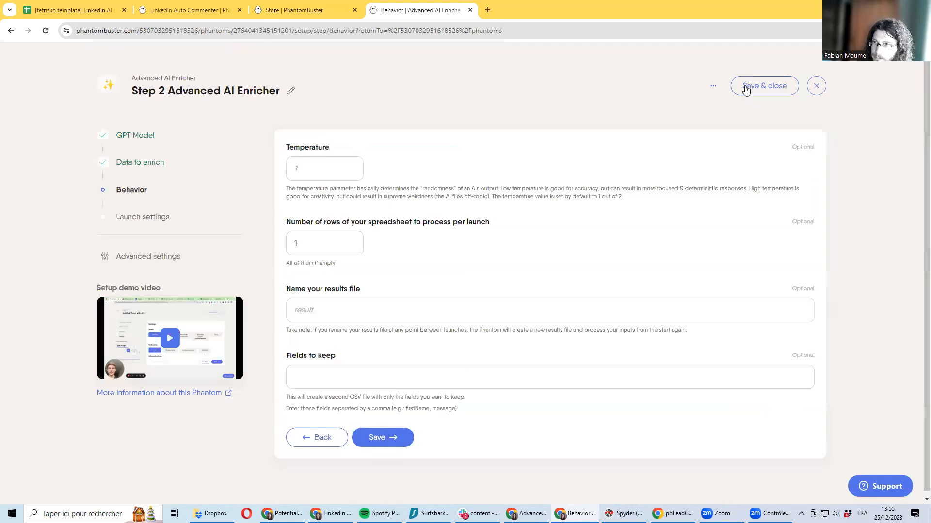
- Close Step 2 setup, view its results page, and return to the Sheets template
left_click(764, 86)
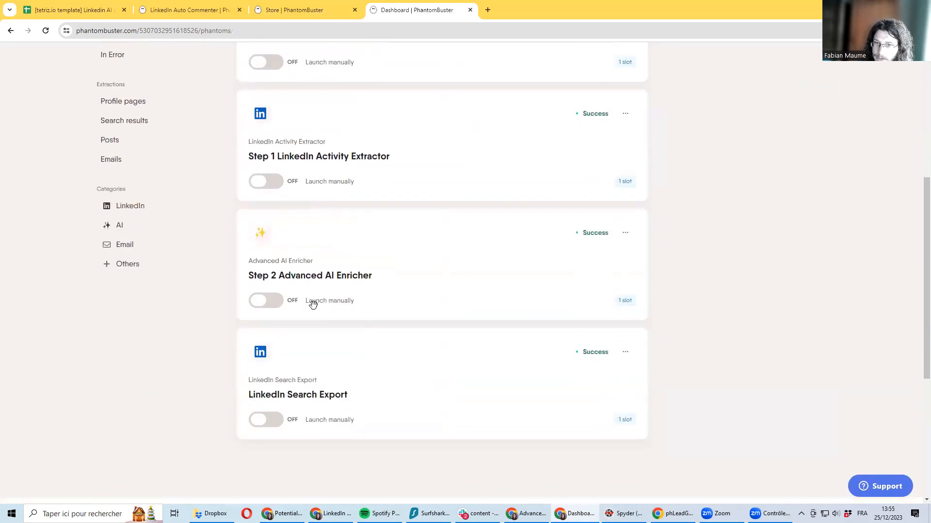
left_click(310, 275)
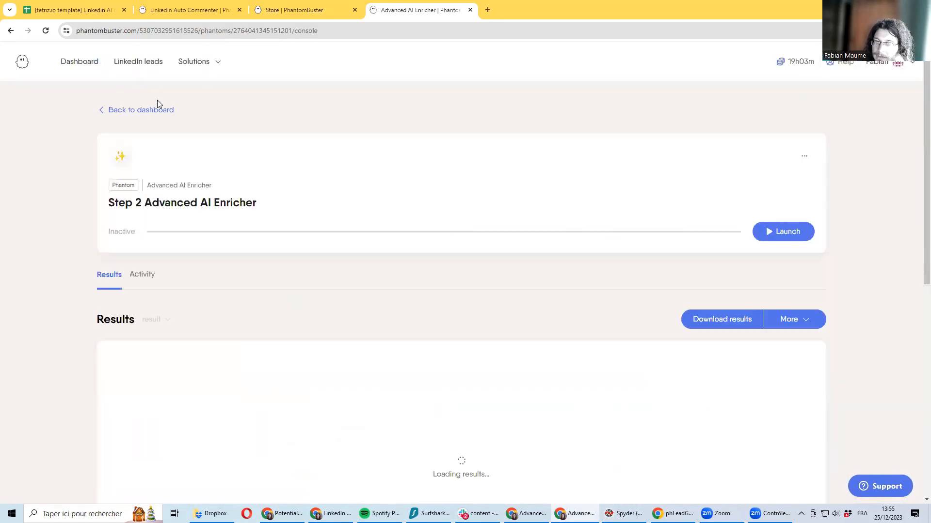
left_click(71, 10)
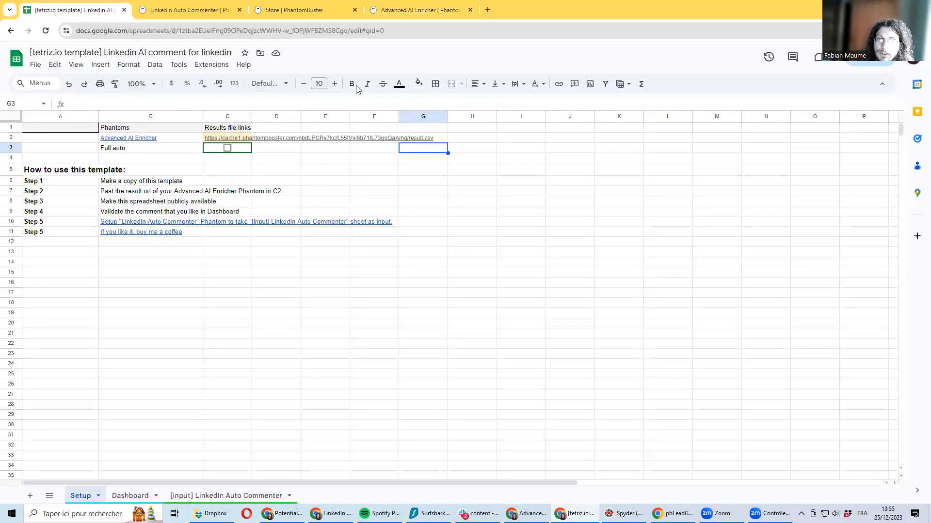
left_click(150, 158)
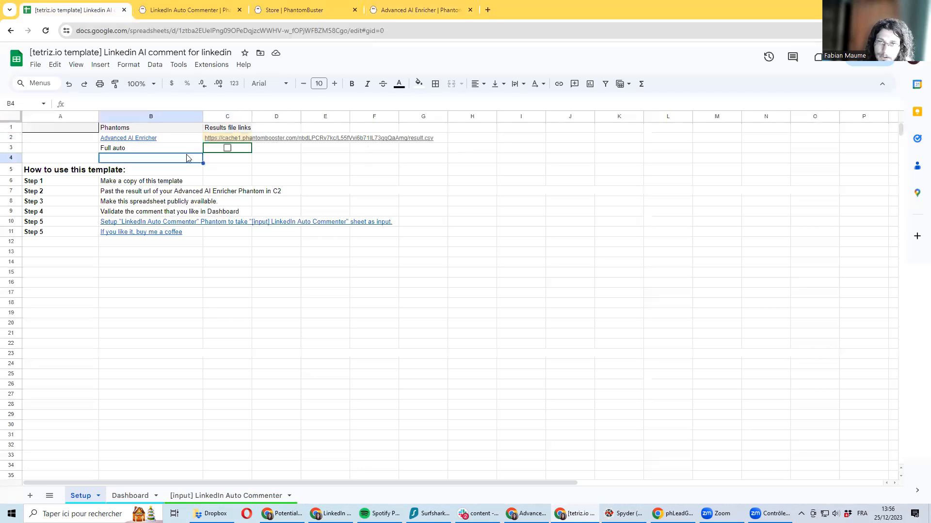
left_click(151, 180)
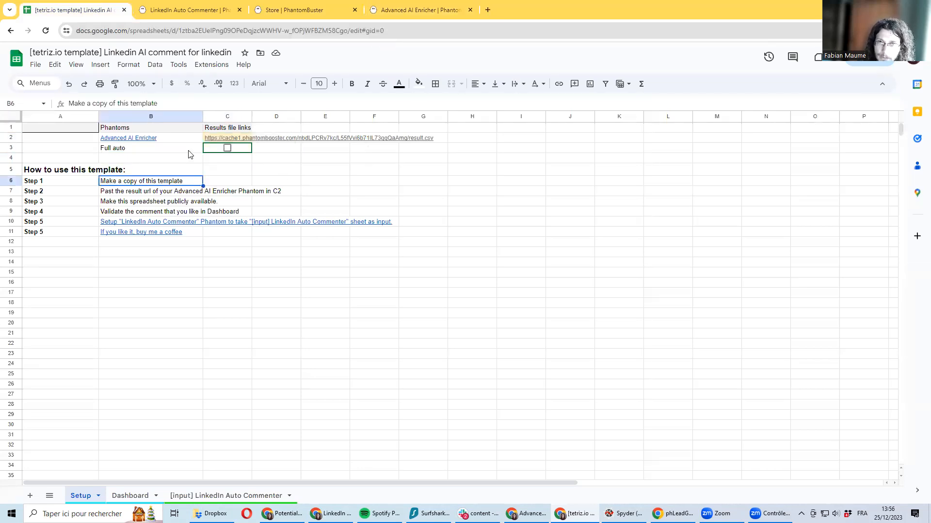
left_click(228, 137)
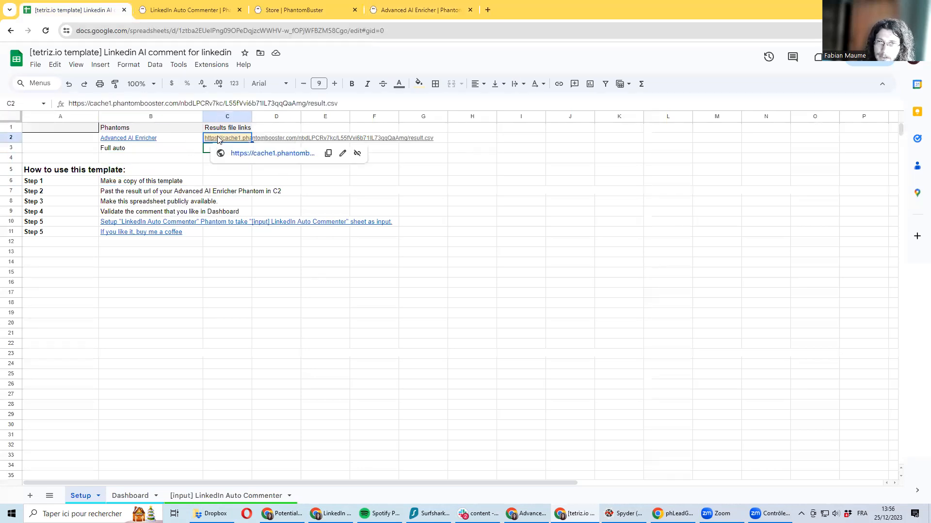
left_click(415, 10)
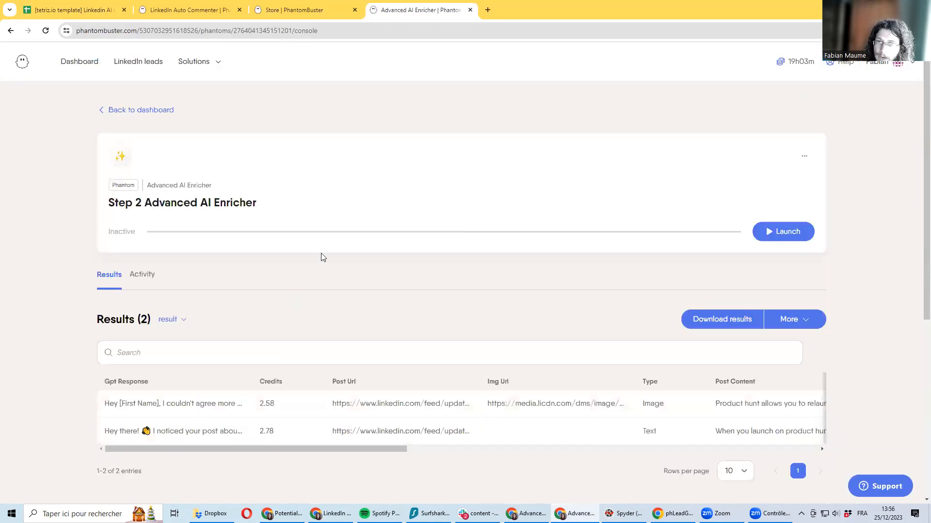
left_click(794, 318)
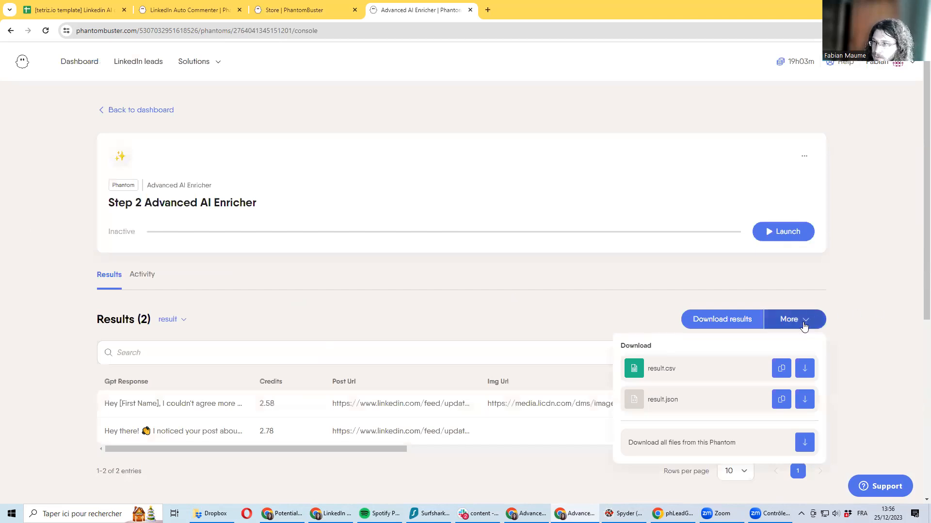
left_click(71, 10)
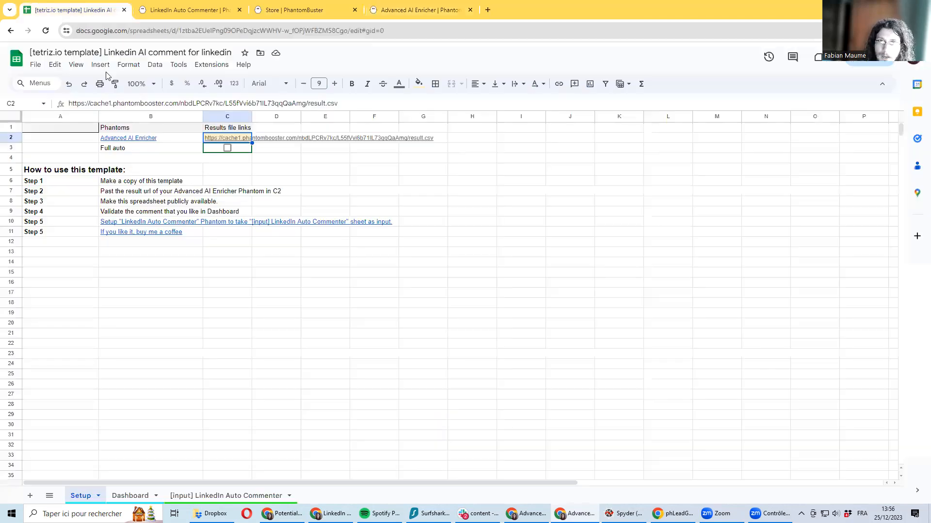
left_click(227, 138)
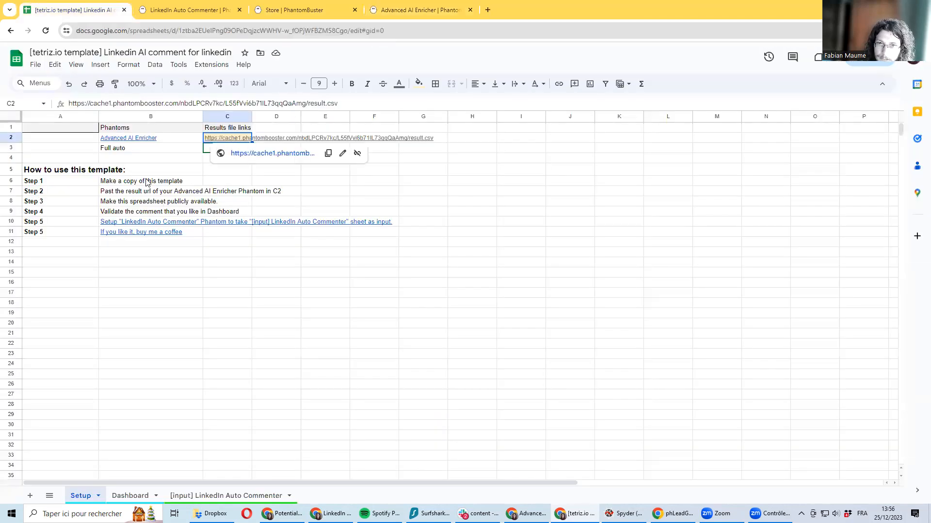
left_click(227, 495)
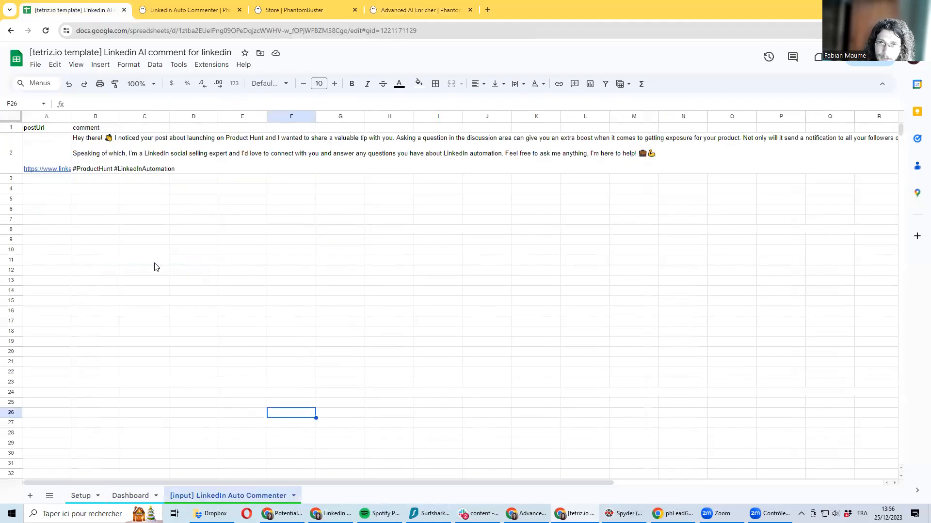
left_click(130, 495)
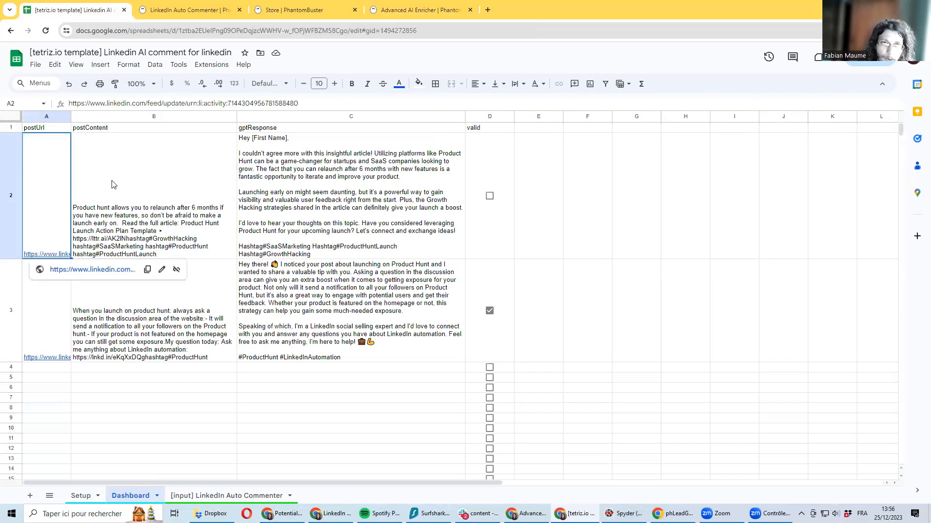
left_click(153, 195)
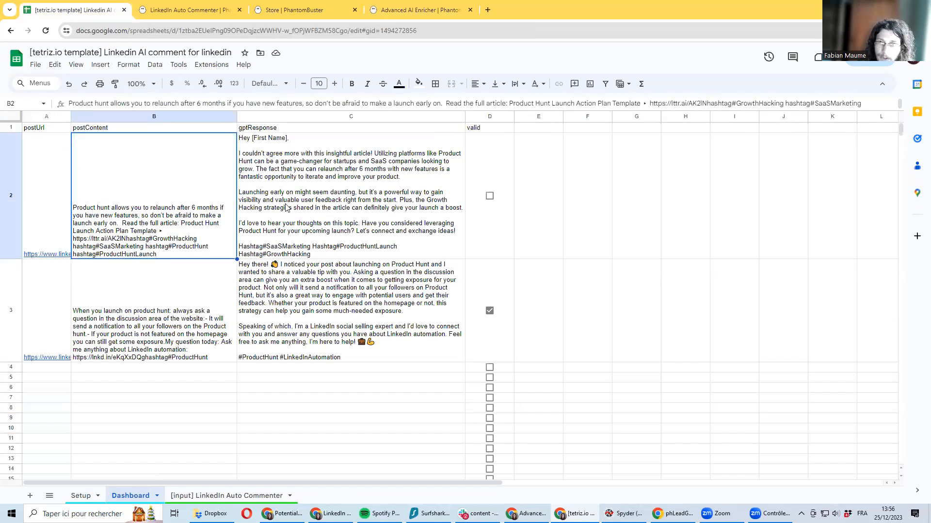
left_click(350, 196)
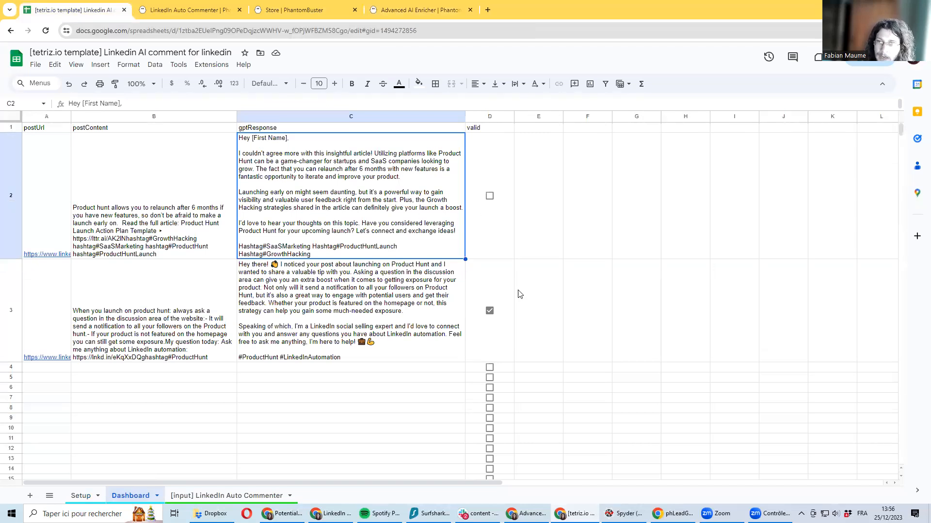
left_click(489, 310)
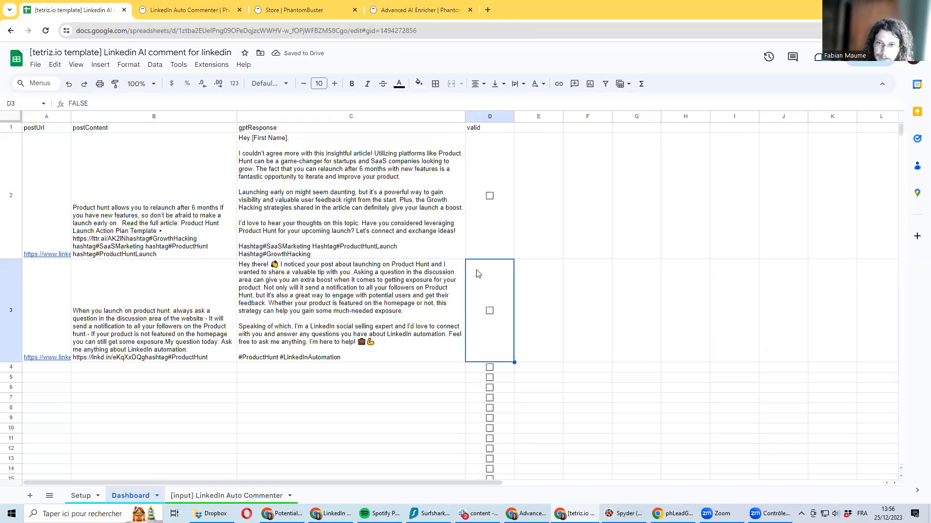
left_click(490, 310)
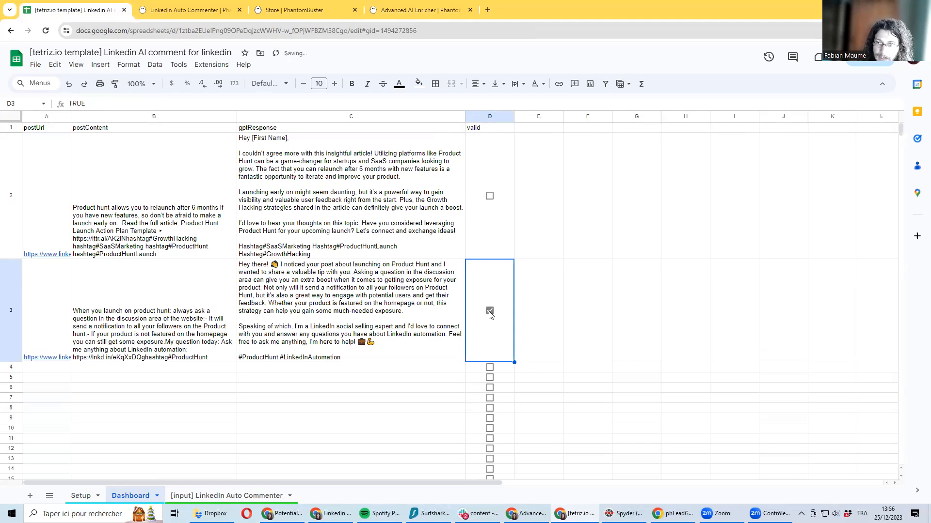
left_click(489, 311)
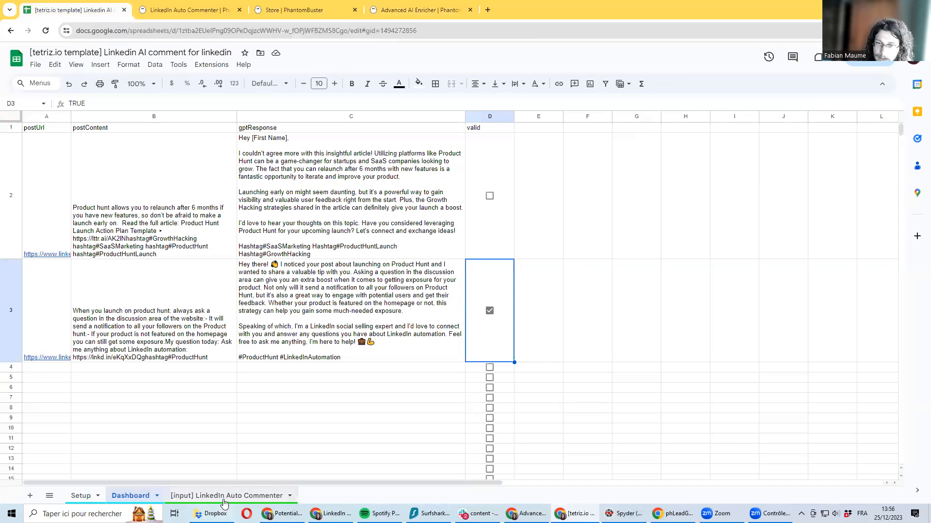
left_click(230, 496)
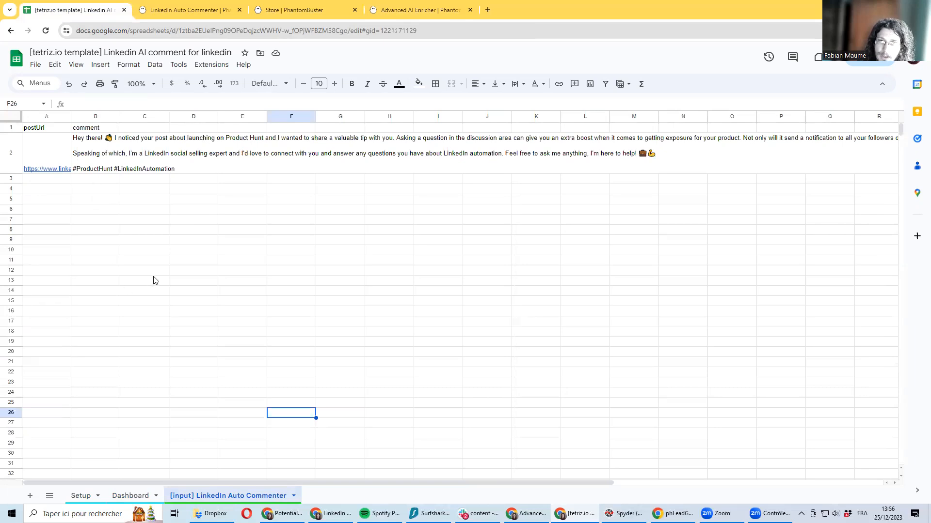
- Search the LinkedIn phantoms for 'comm' to find Auto Commenter, then return to Sheets
left_click(187, 10)
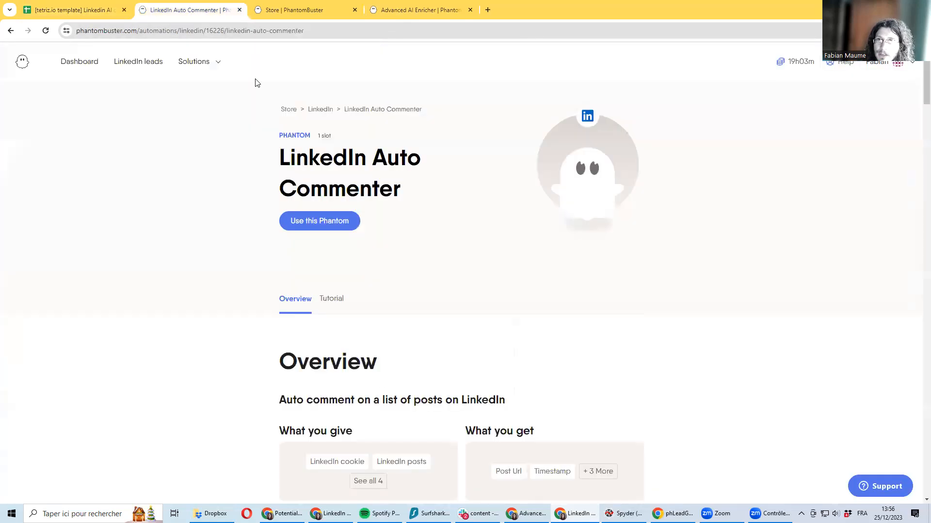
left_click(194, 61)
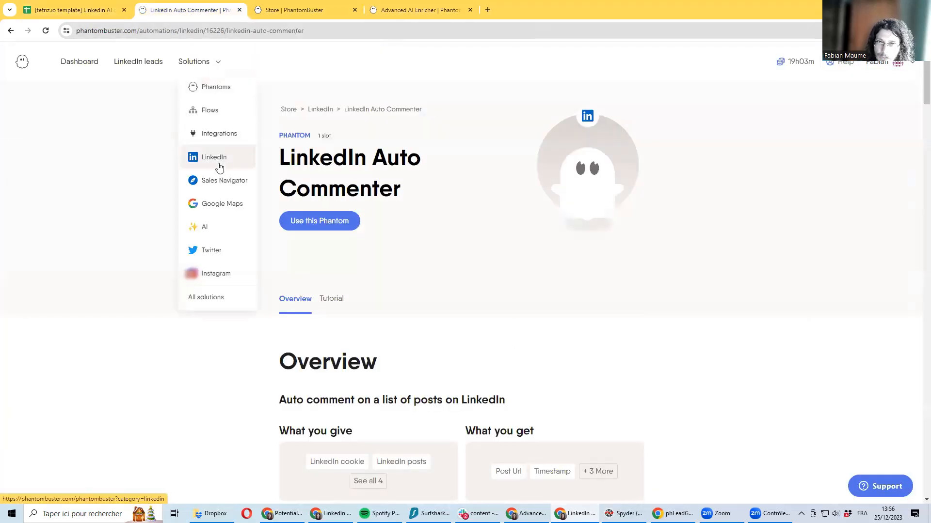
left_click(214, 157)
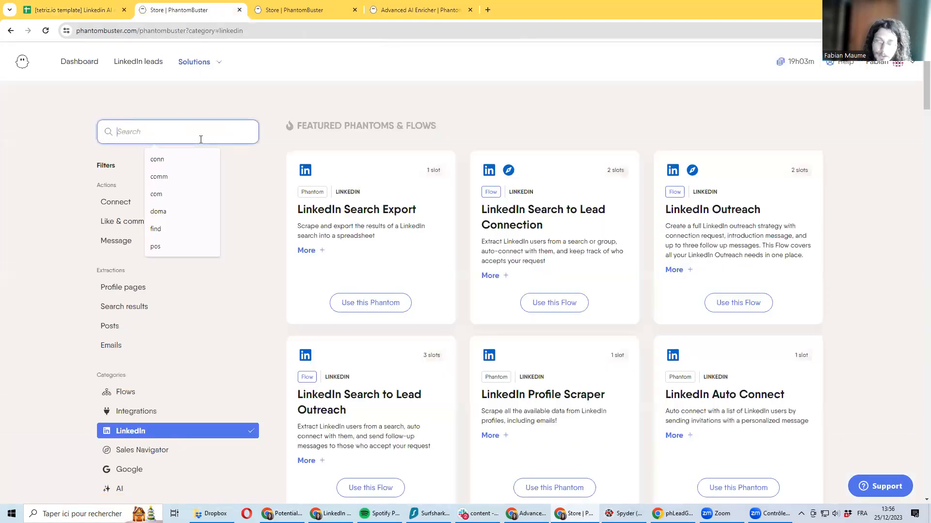
type("comm")
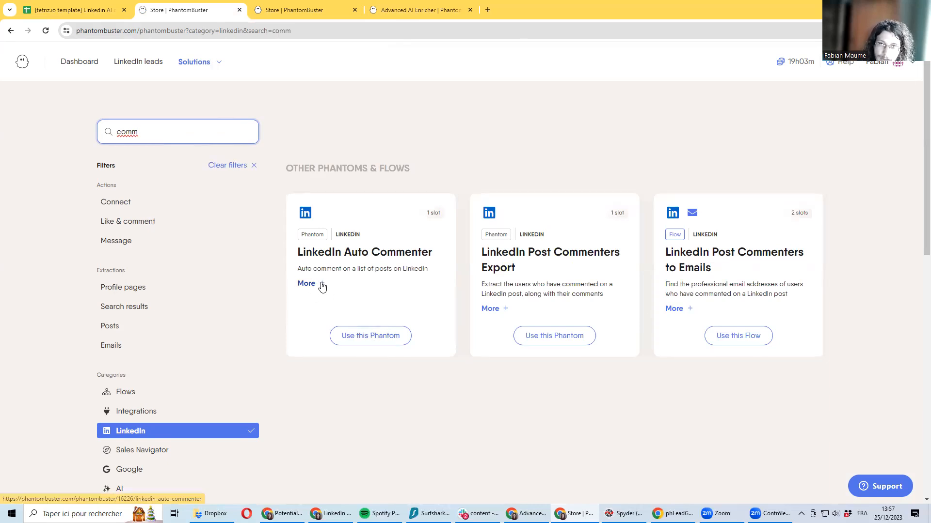
left_click(71, 9)
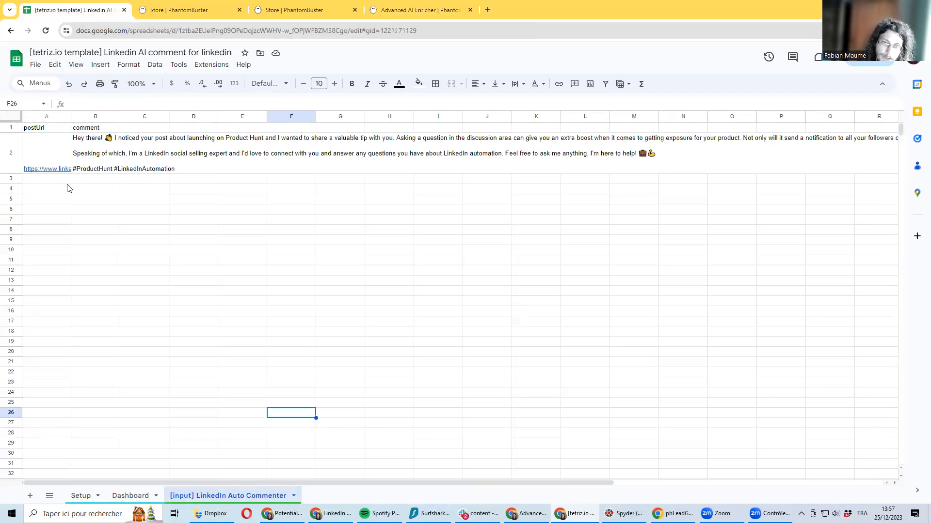
- Tick Full auto in Setup C3, check both comments on the input sheet, then go to Dashboard
left_click(81, 495)
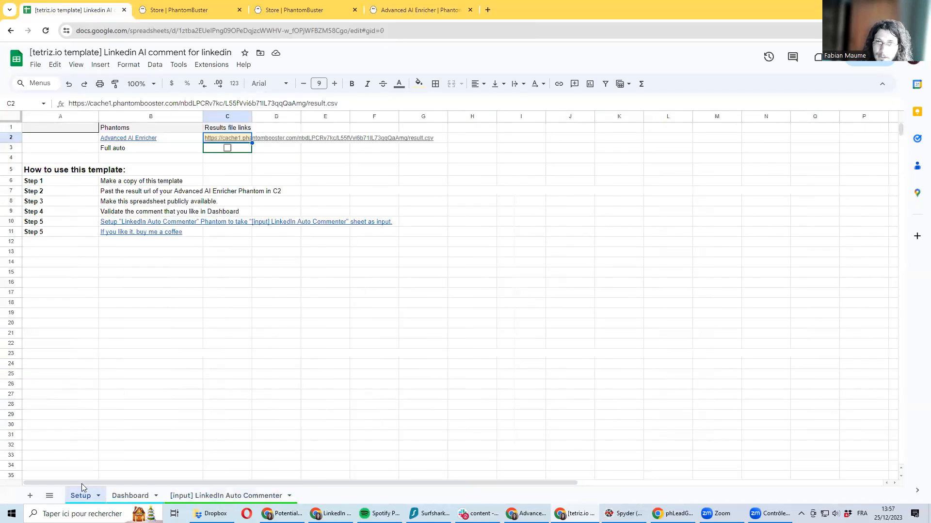
mouse_move(252, 267)
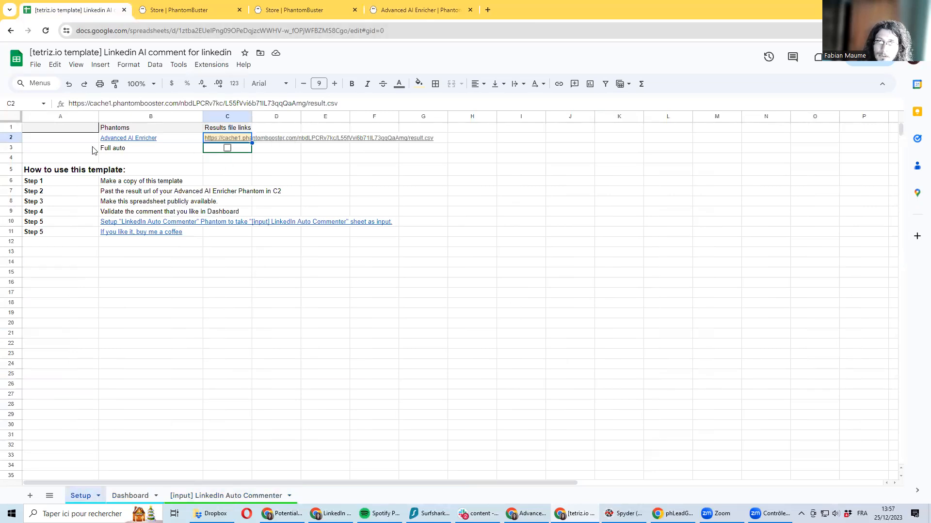
left_click(227, 148)
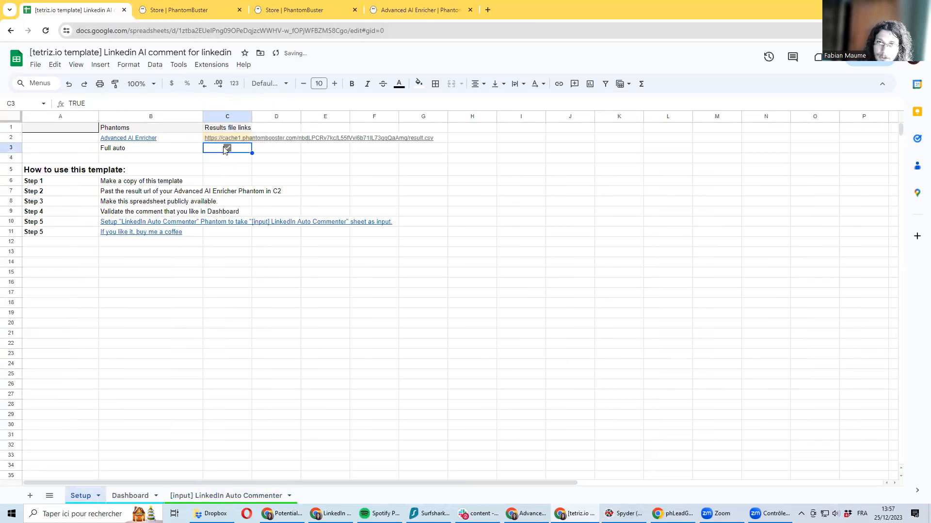
left_click(225, 496)
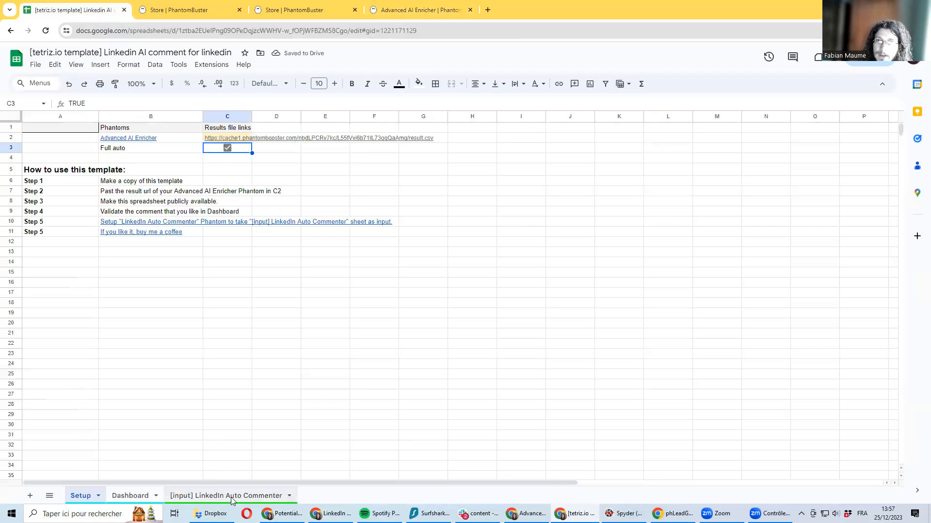
left_click(230, 495)
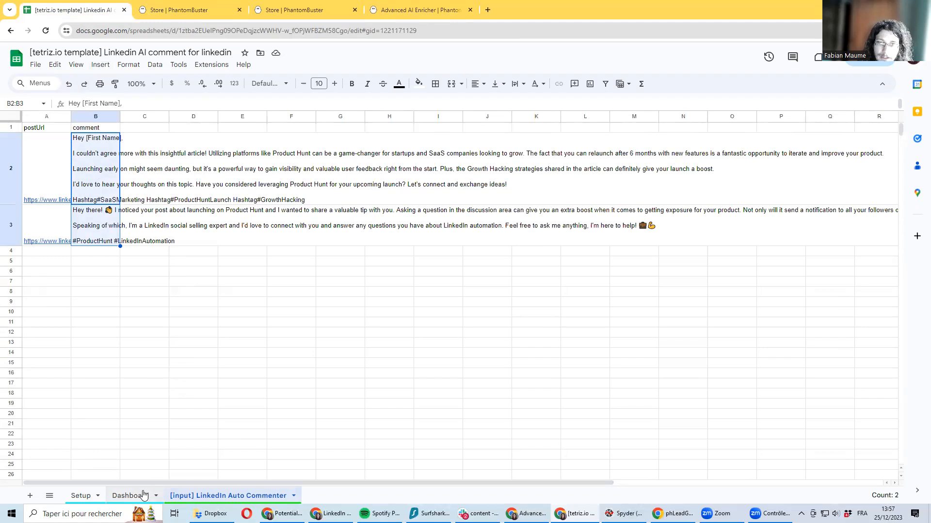
left_click(130, 495)
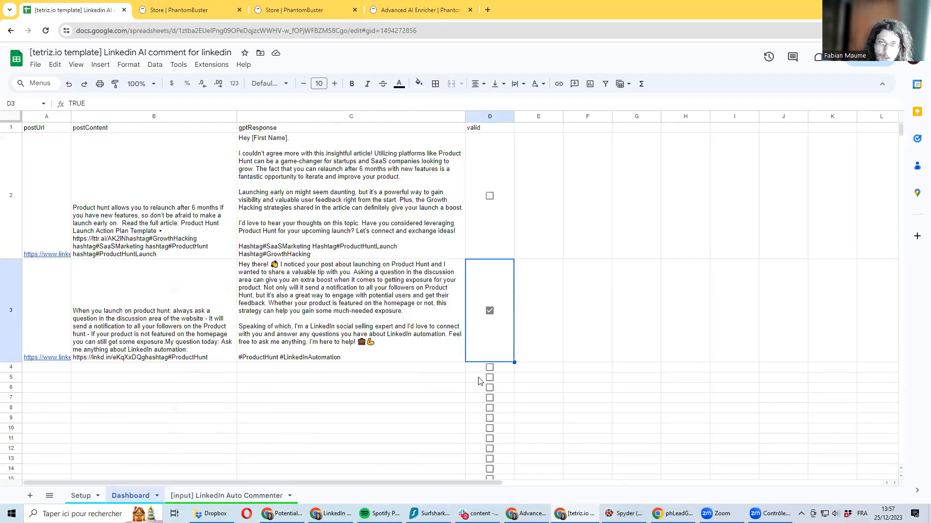
mouse_move(426, 372)
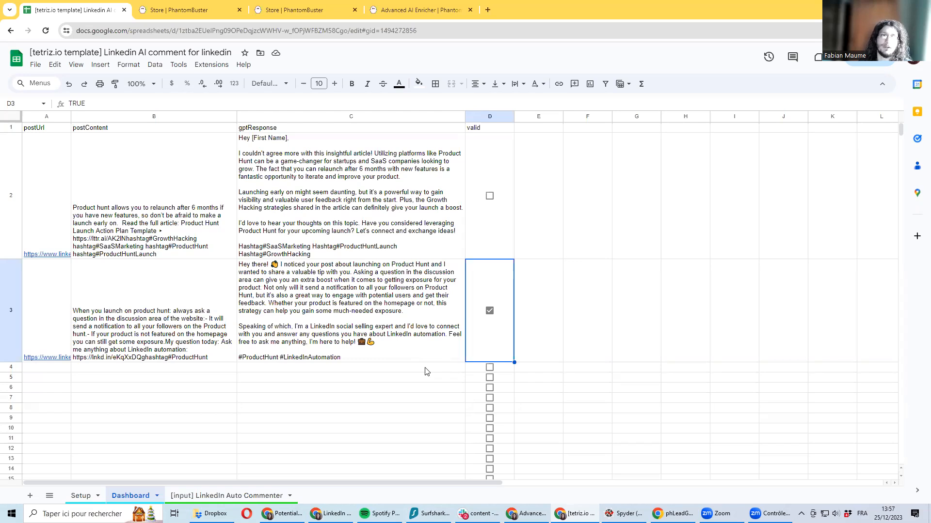
mouse_move(338, 256)
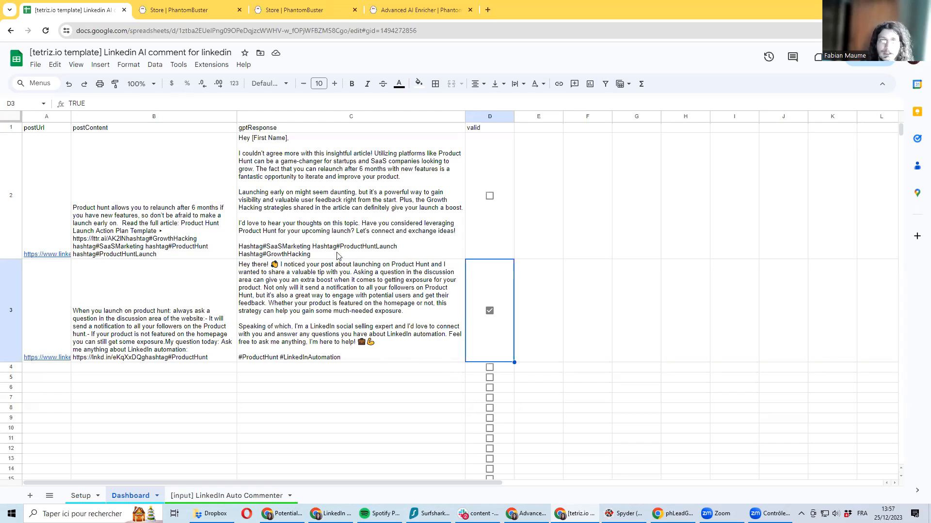